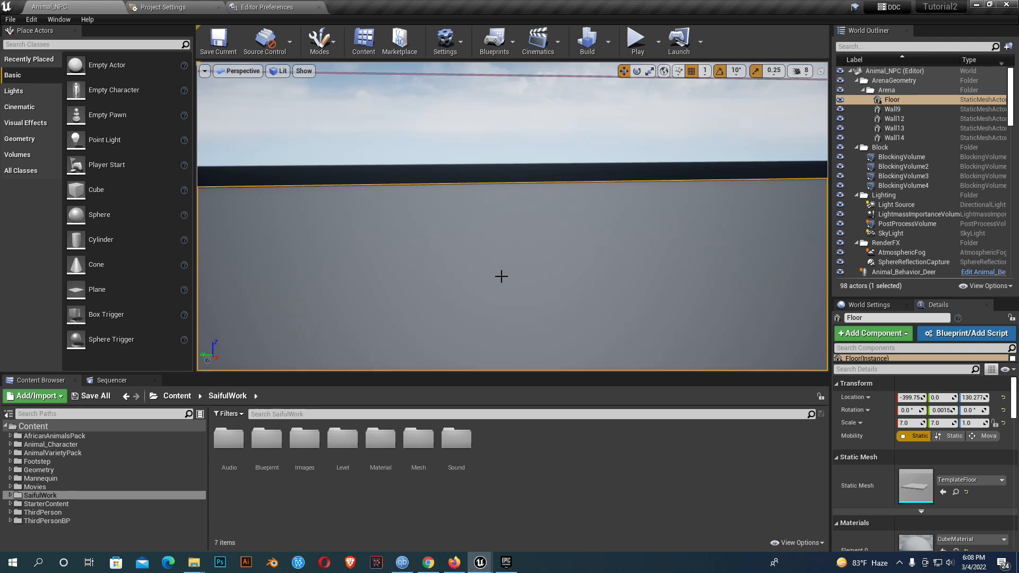
mouse_move(531, 462)
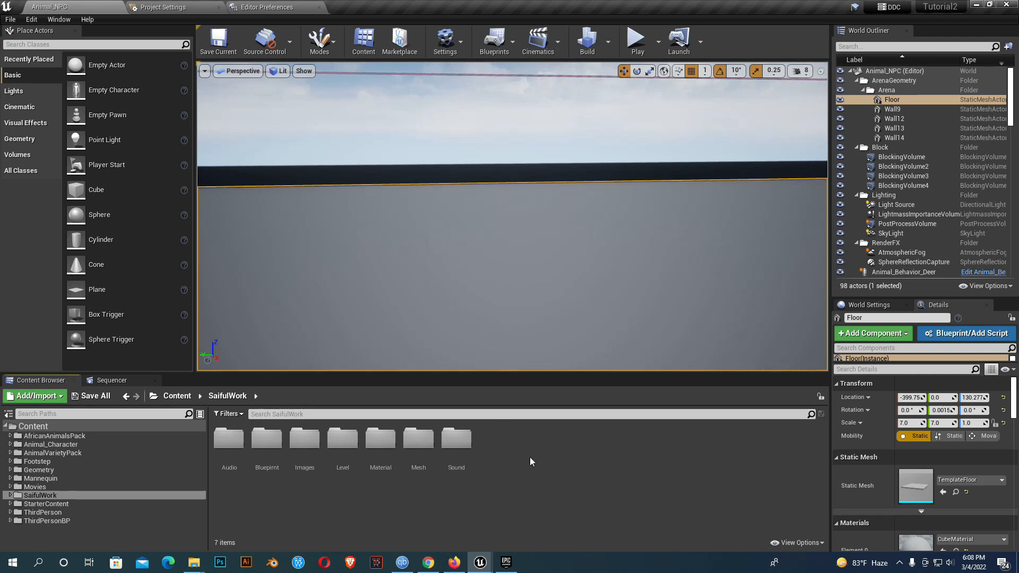
mouse_move(306, 389)
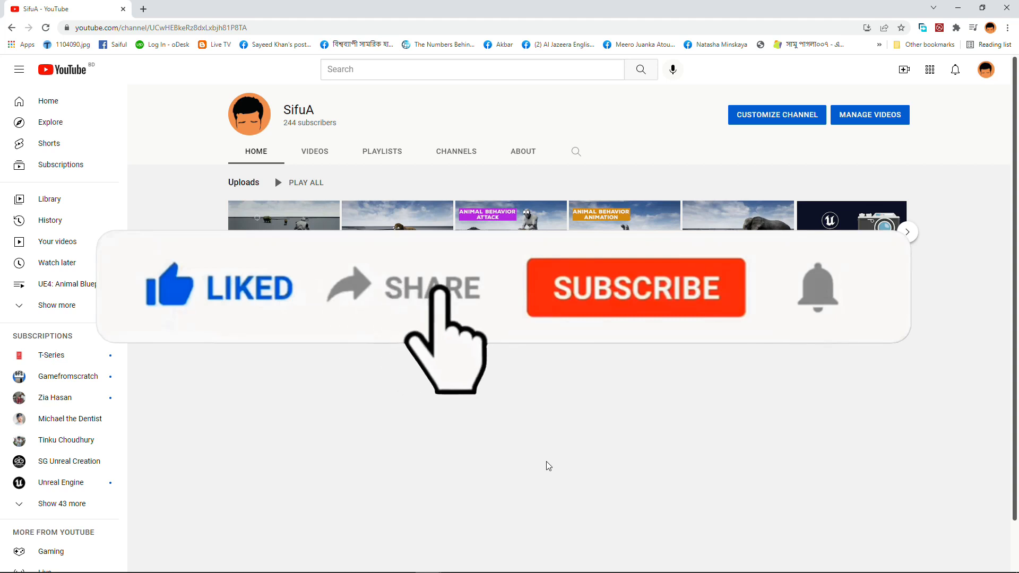
Bring up the 'Ride any animal in Unreal Engine' video and dismiss its context menu
click(635, 287)
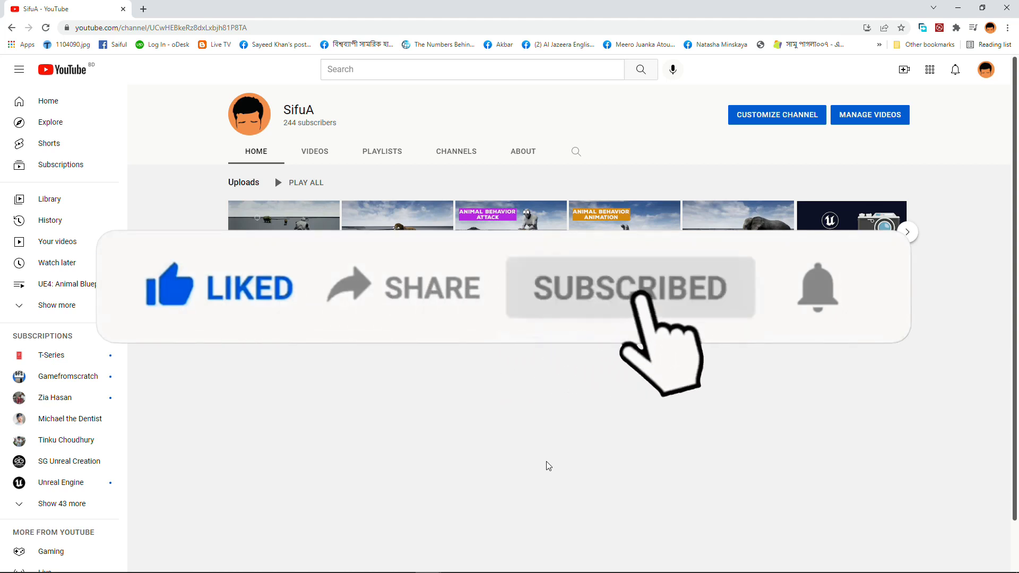
mouse_move(817, 289)
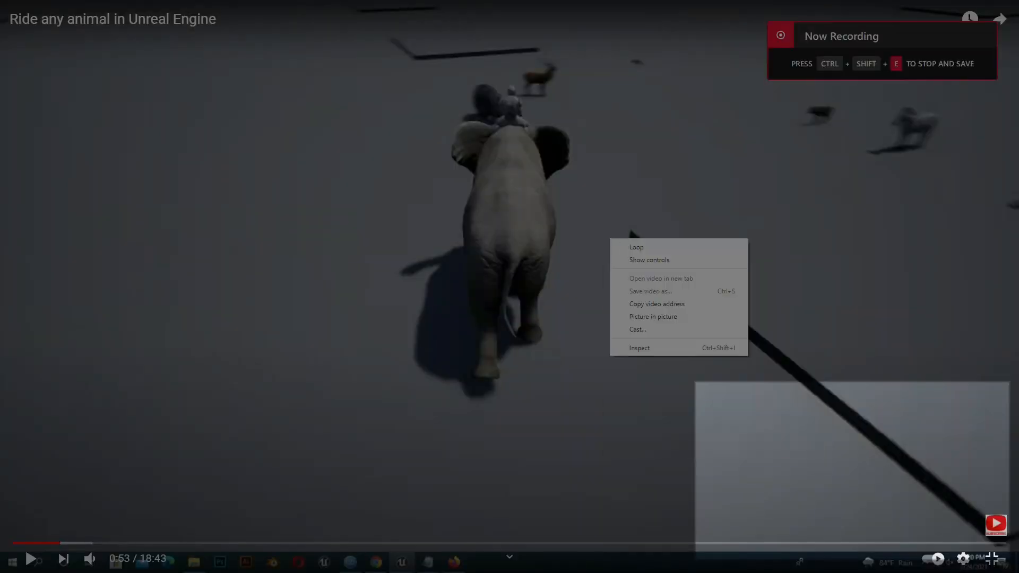
click(731, 312)
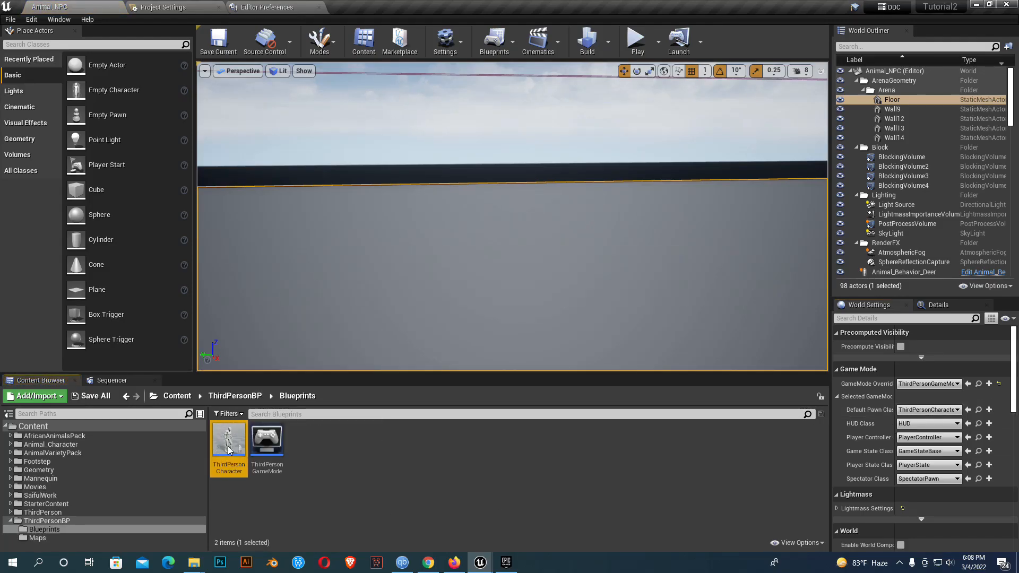
Open ThirdPersonCharacter and search the event graph for an 'E key' input event
double_click(228, 439)
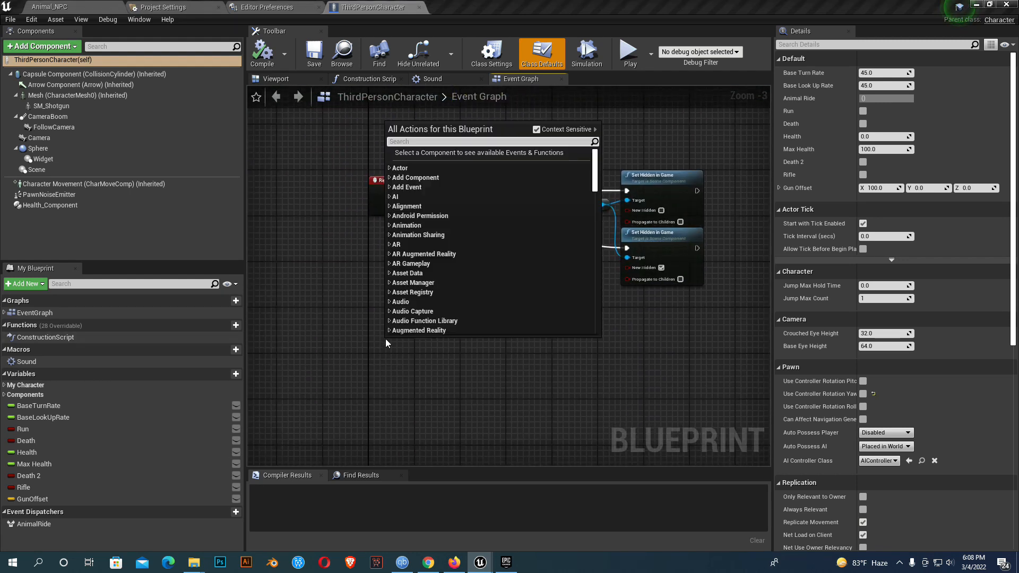
text(E key)
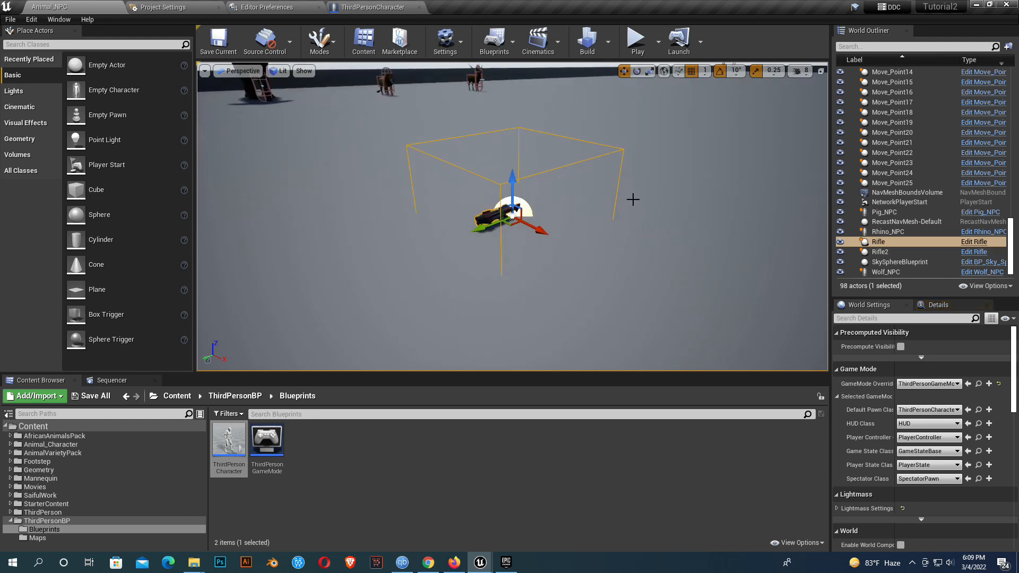
Edit the Rifle blueprint so a checked SET Equip? feeds the Delay after SET Rifle
right_click(510, 209)
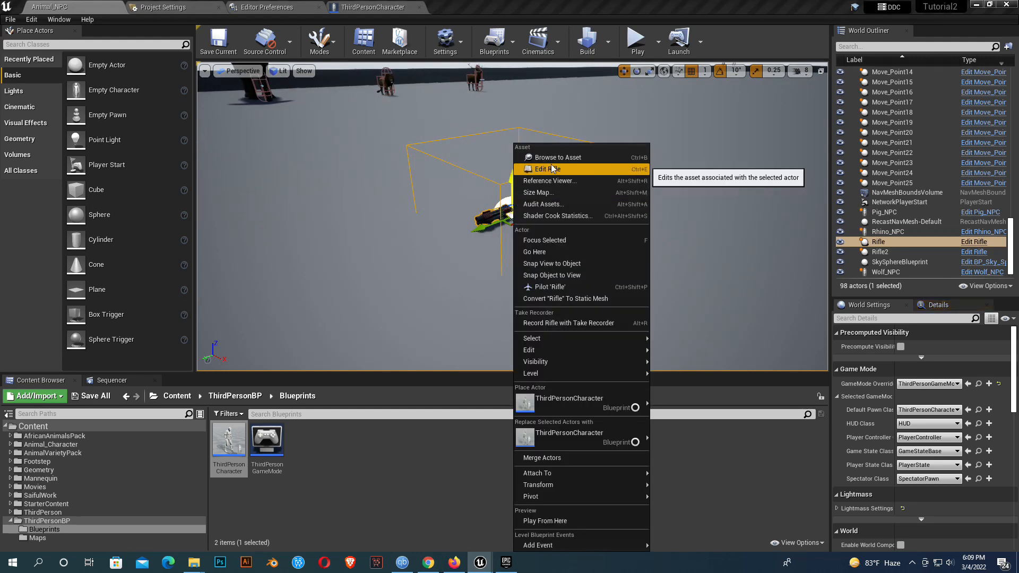
click(548, 168)
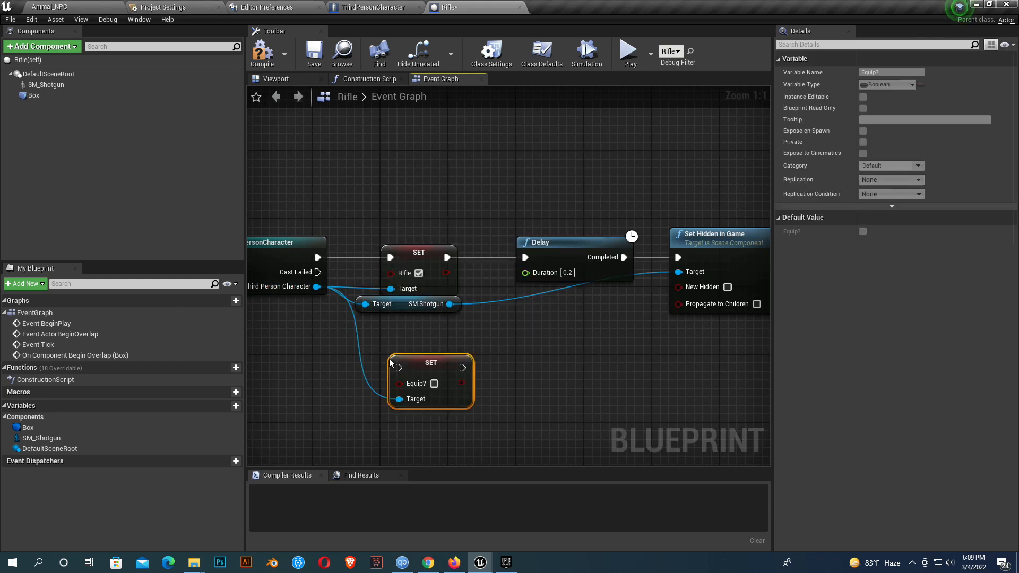
drag(430, 363, 464, 363)
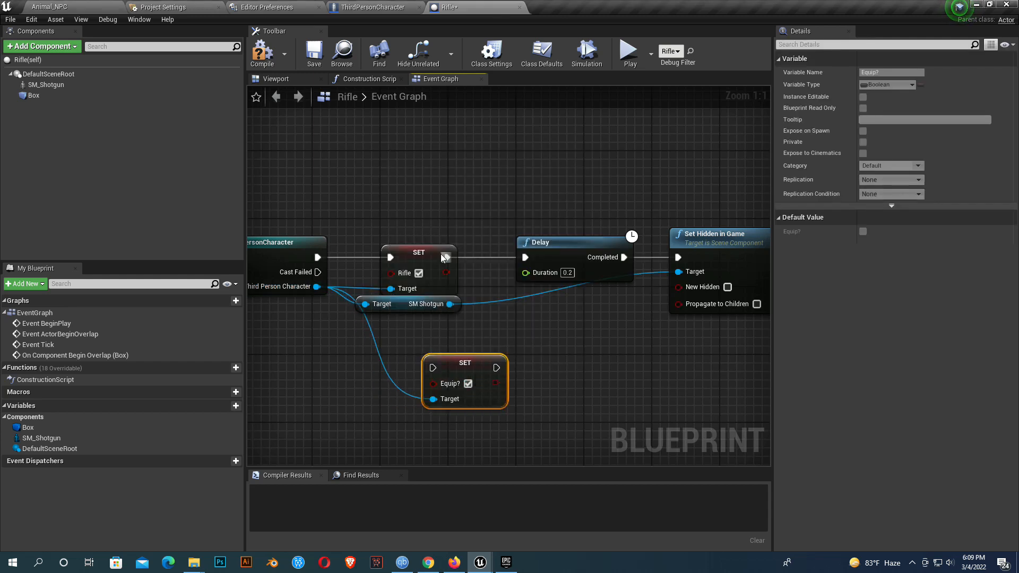
drag(446, 256, 495, 369)
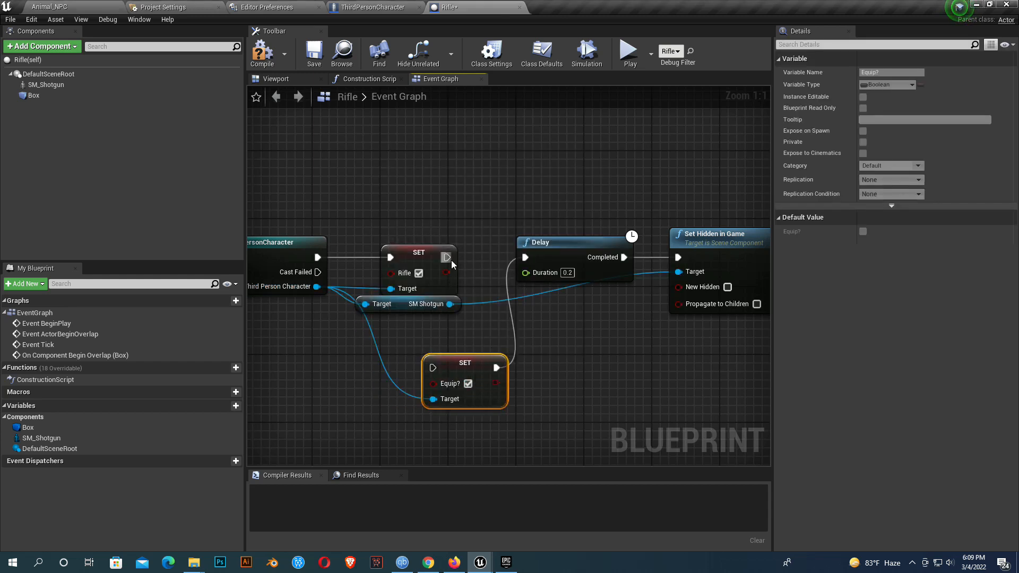
Compile and save the Rifle blueprint
click(261, 53)
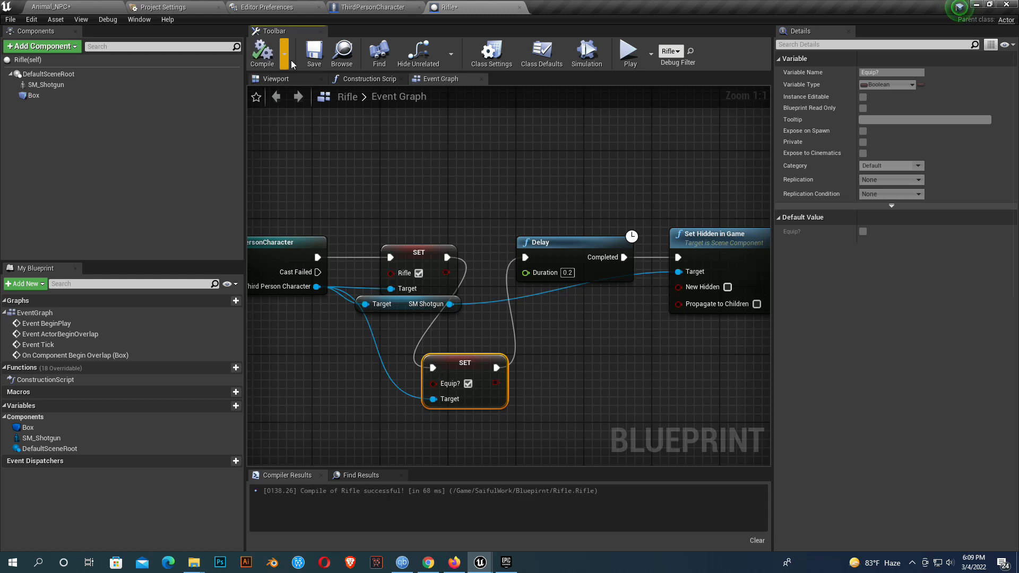
click(371, 8)
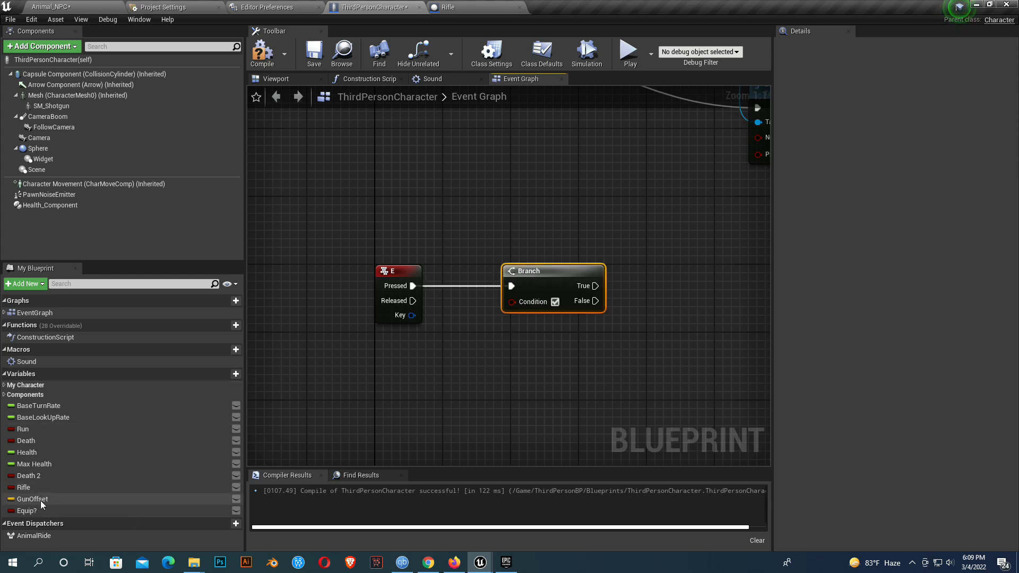
Use Equip? as the E-key Branch condition and add a Flip Flop on its True output
drag(27, 511, 491, 315)
text(flip flop)
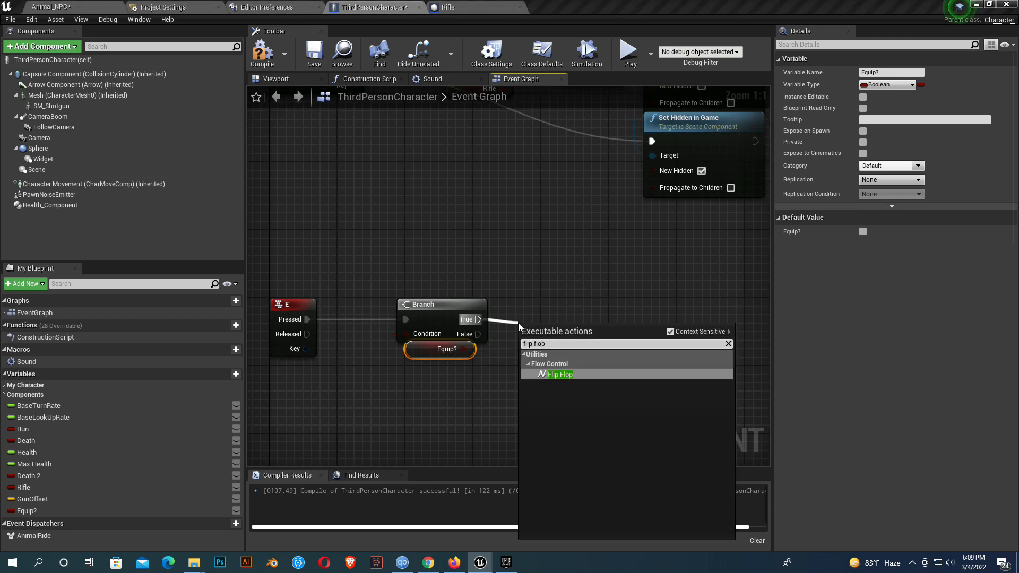
click(560, 374)
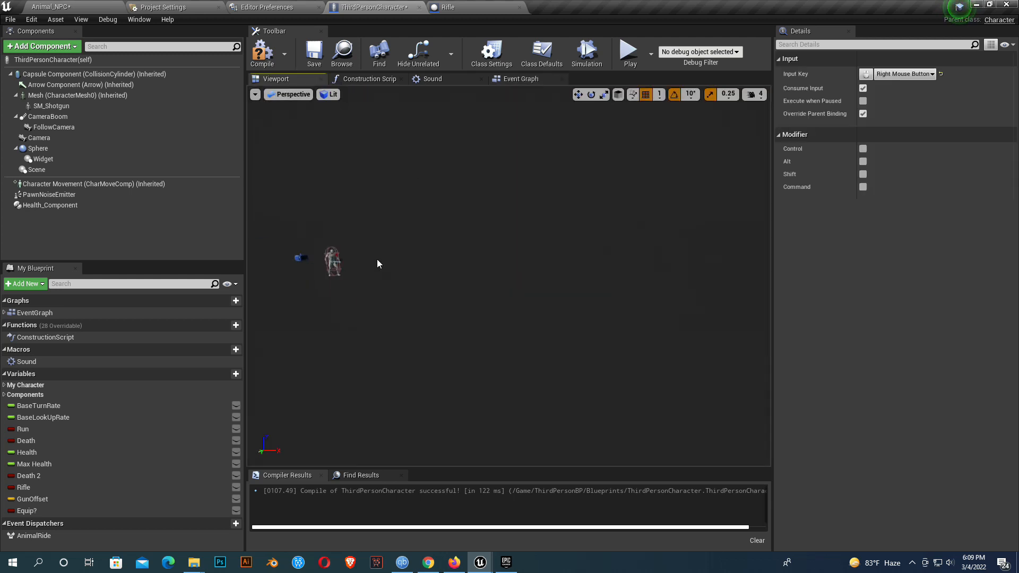
Duplicate SM_Shotgun to create a second SM_Shotgun1 component under the character mesh
click(51, 106)
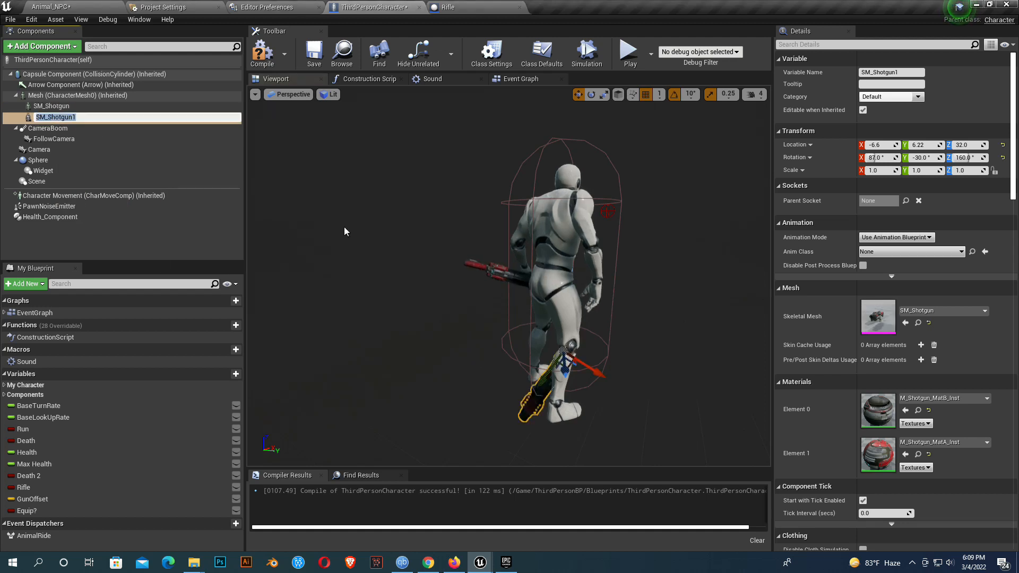
click(520, 78)
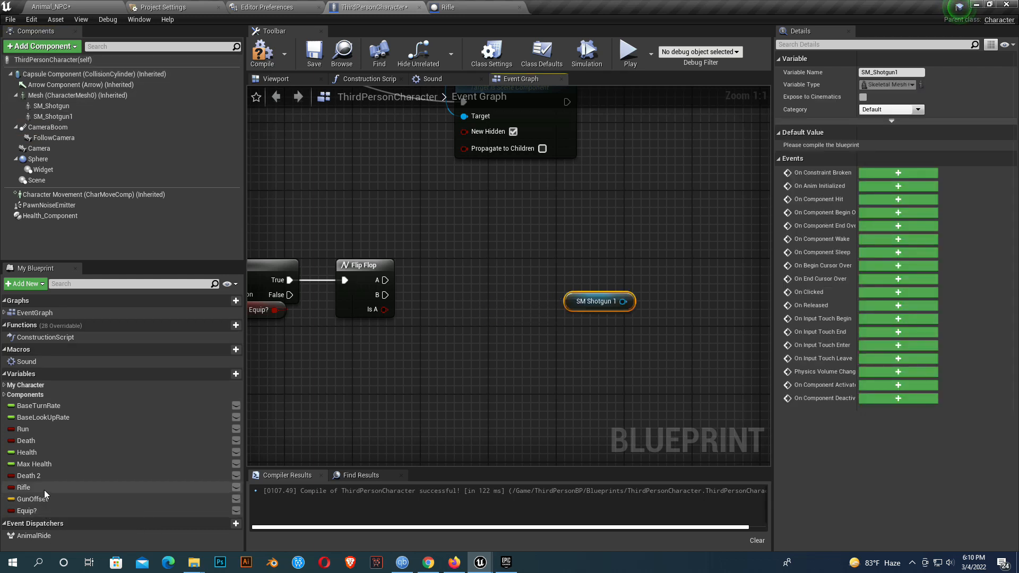
Wire Rifle setters and Set Hidden in Game nodes for SM_Shotgun and SM_Shotgun1 off the Flip Flop
click(24, 487)
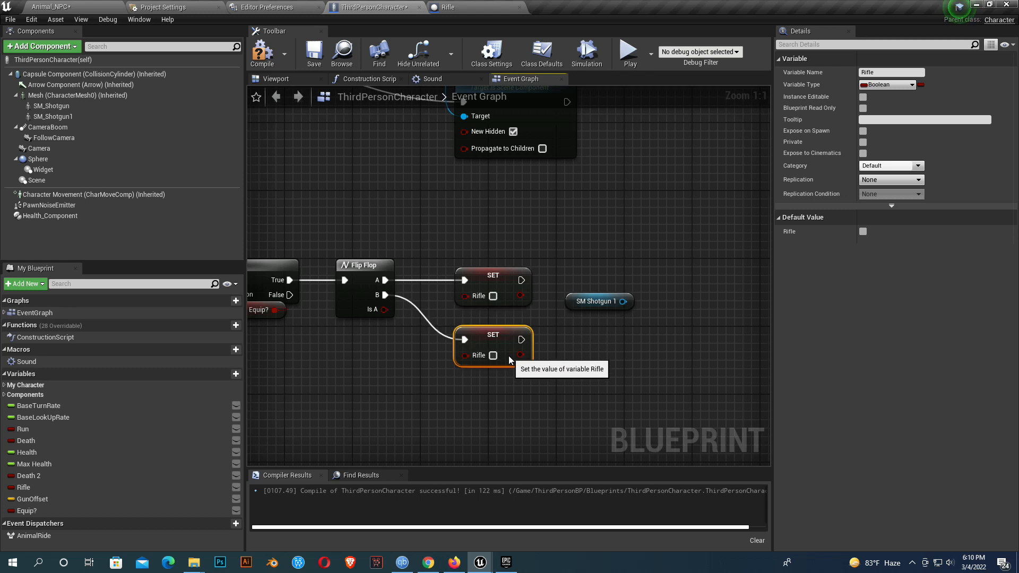
click(594, 301)
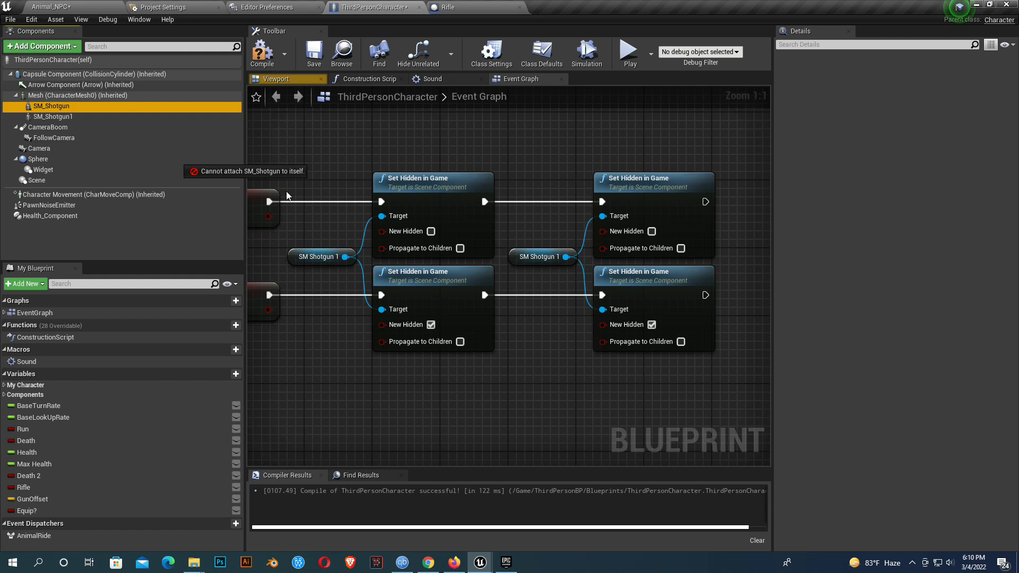
click(51, 106)
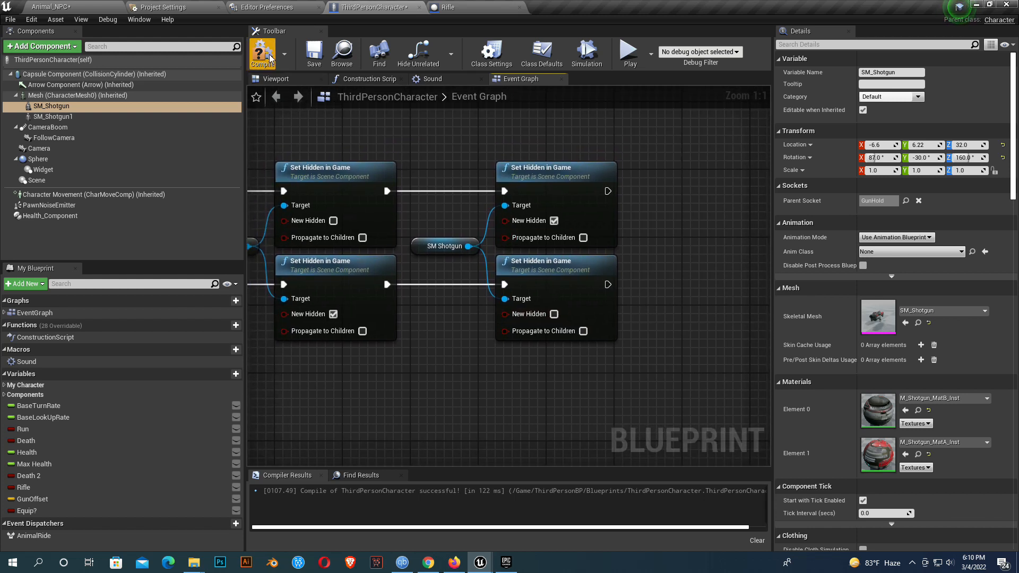
Compile the character blueprint and select Mesh (CharacterMesh0) in the 3D preview
click(263, 53)
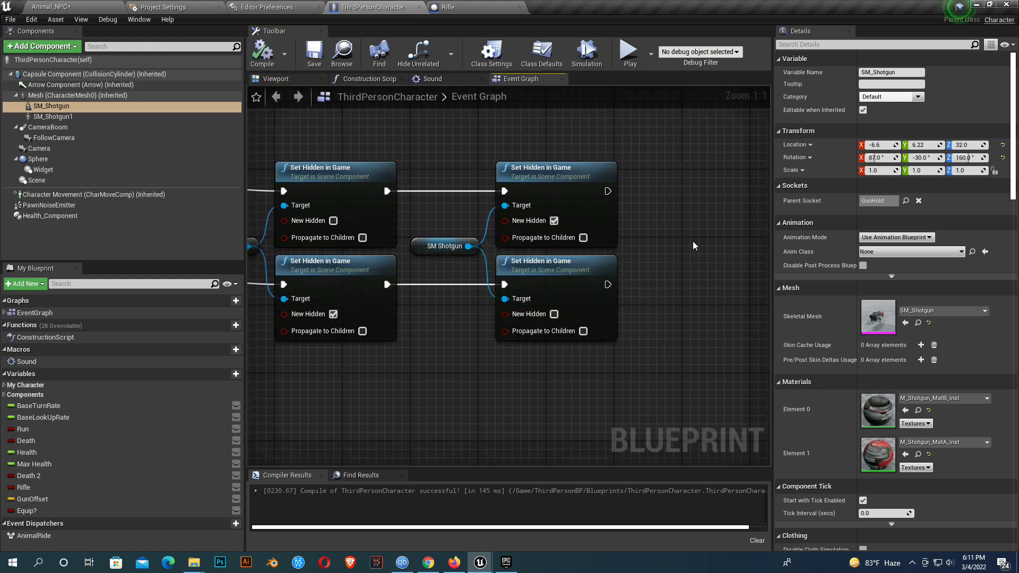
click(275, 79)
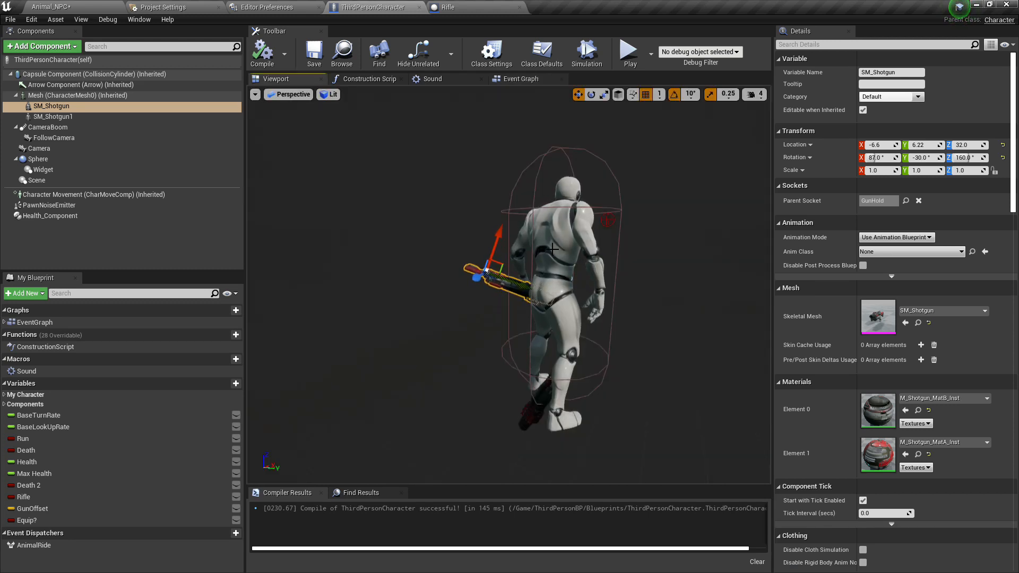
click(78, 95)
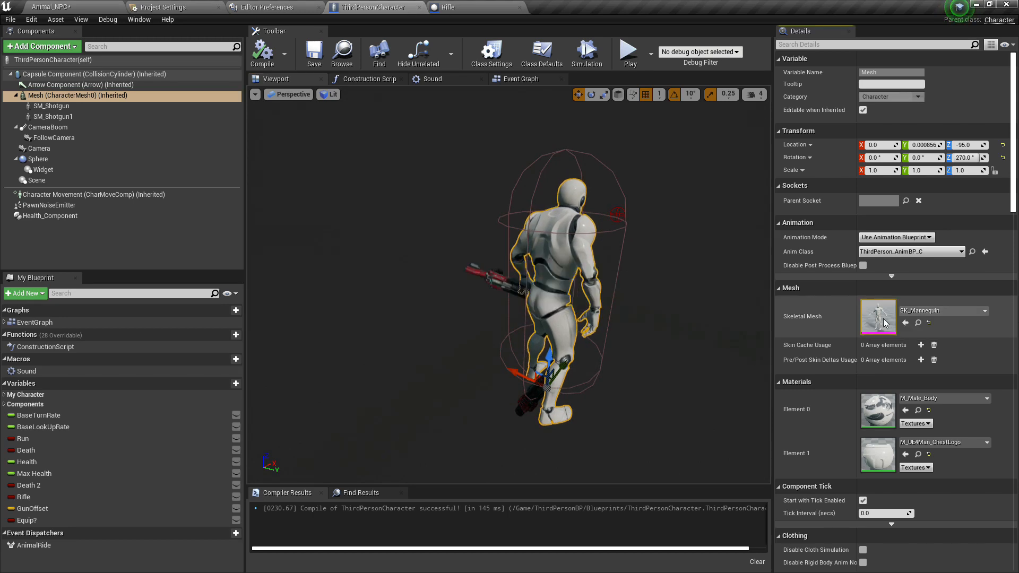
Open SK_Mannequin, orbit to its back and select the spine_03 bone
double_click(878, 318)
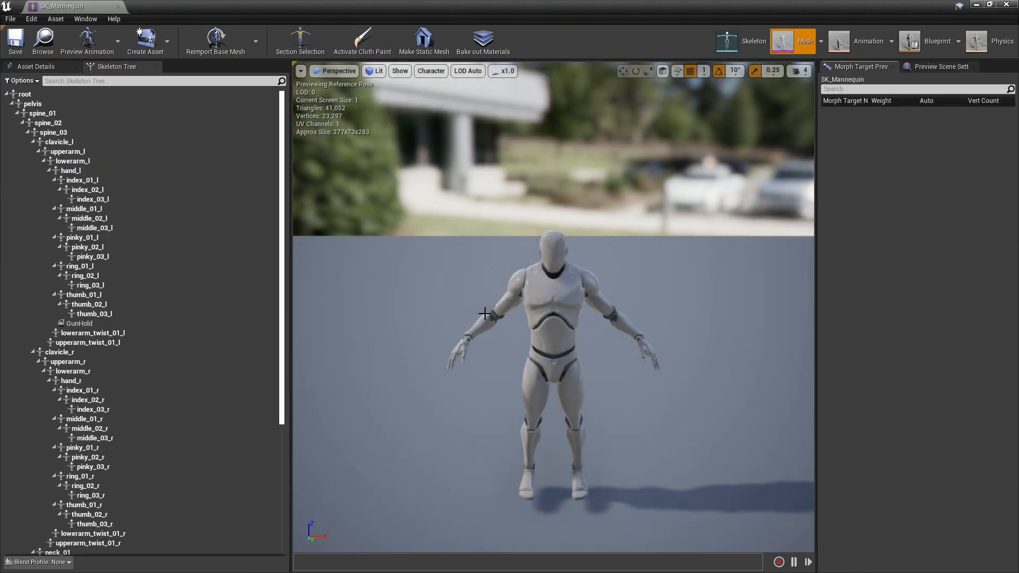
drag(484, 315, 591, 332)
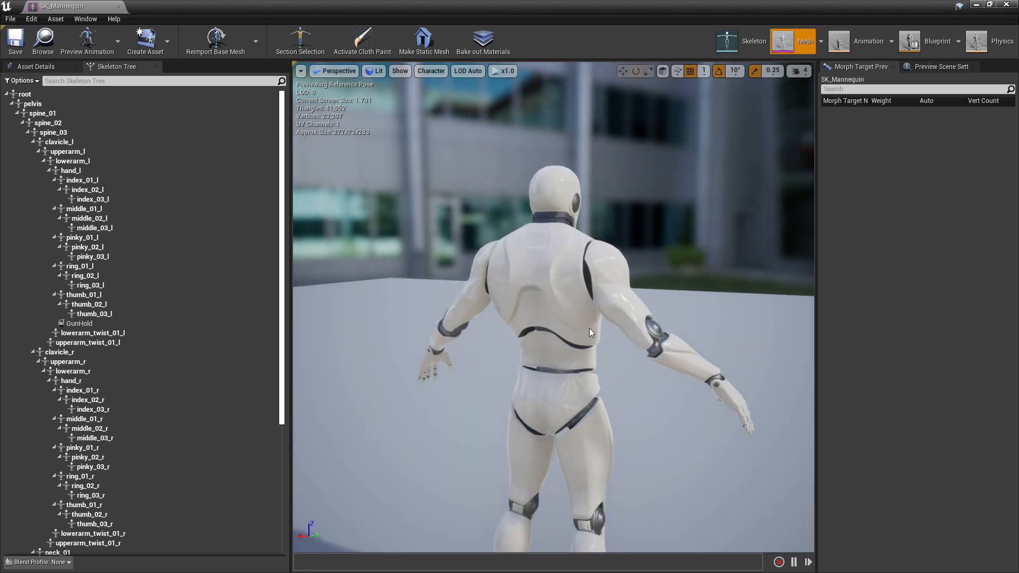
click(48, 123)
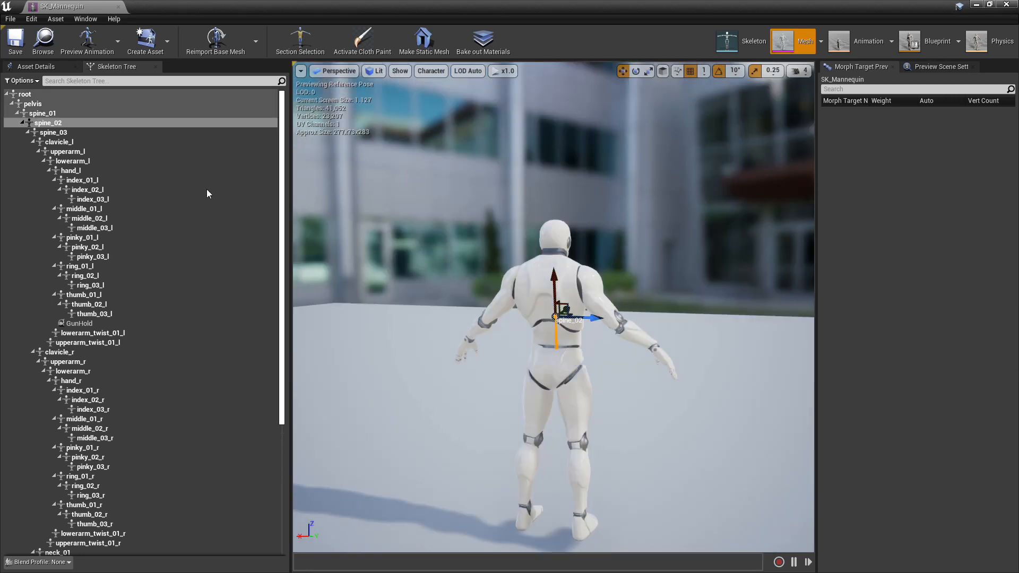
click(59, 141)
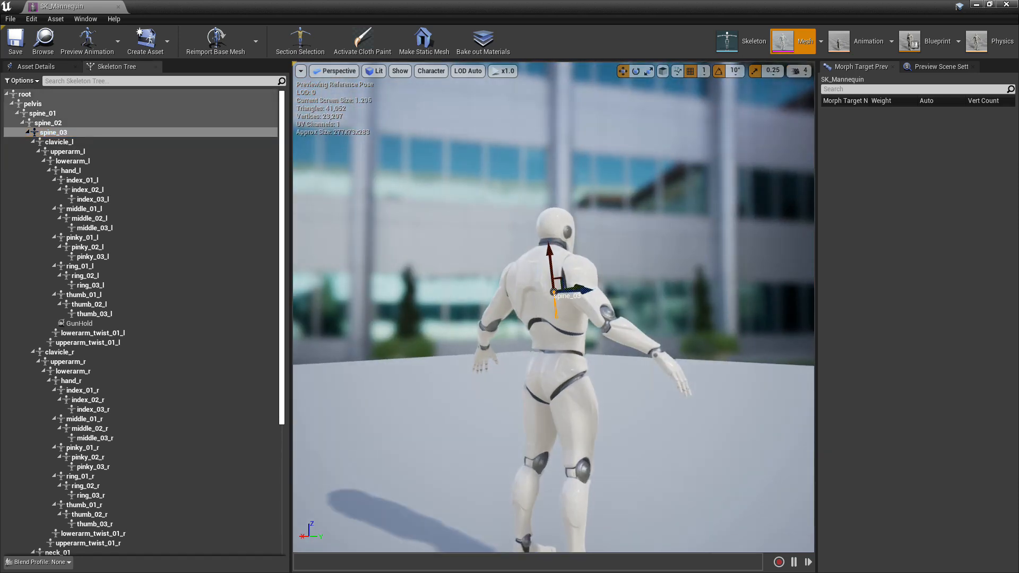
Add a new socket on spine_03 named GunStore
right_click(53, 132)
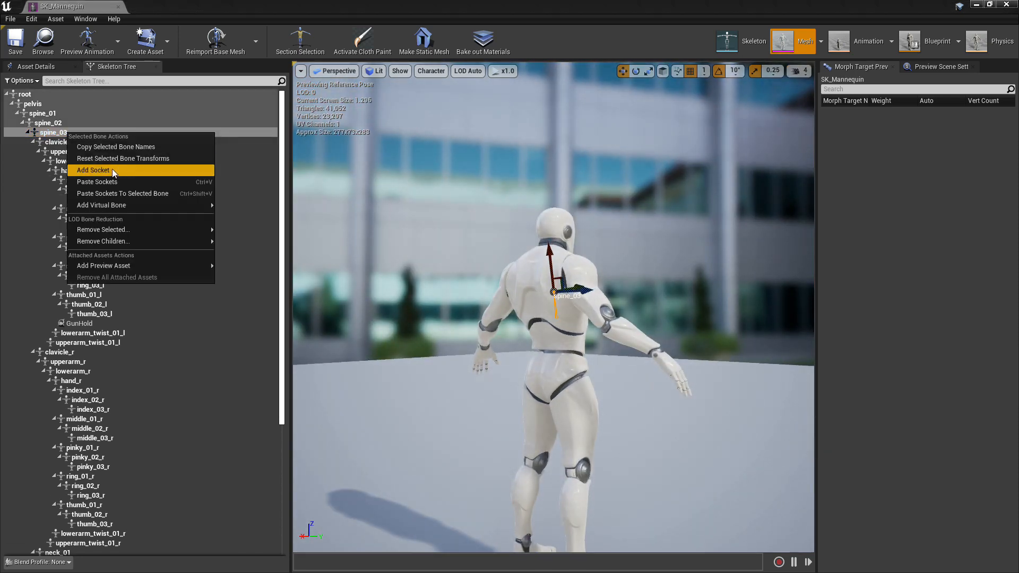
click(93, 169)
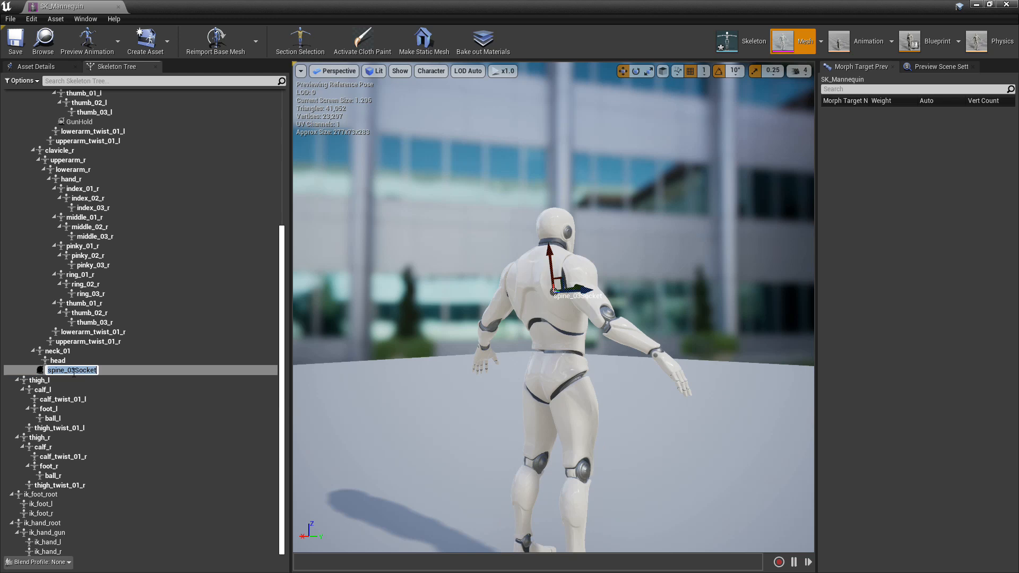
text(Gun)
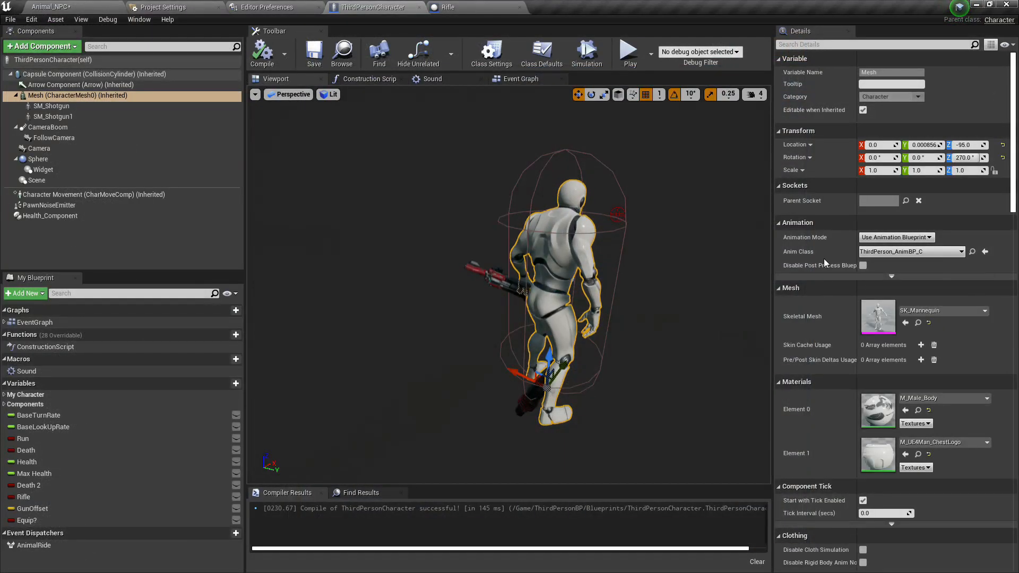
Attach SM_Shotgun1 to the GunStore parent socket and compile
click(54, 117)
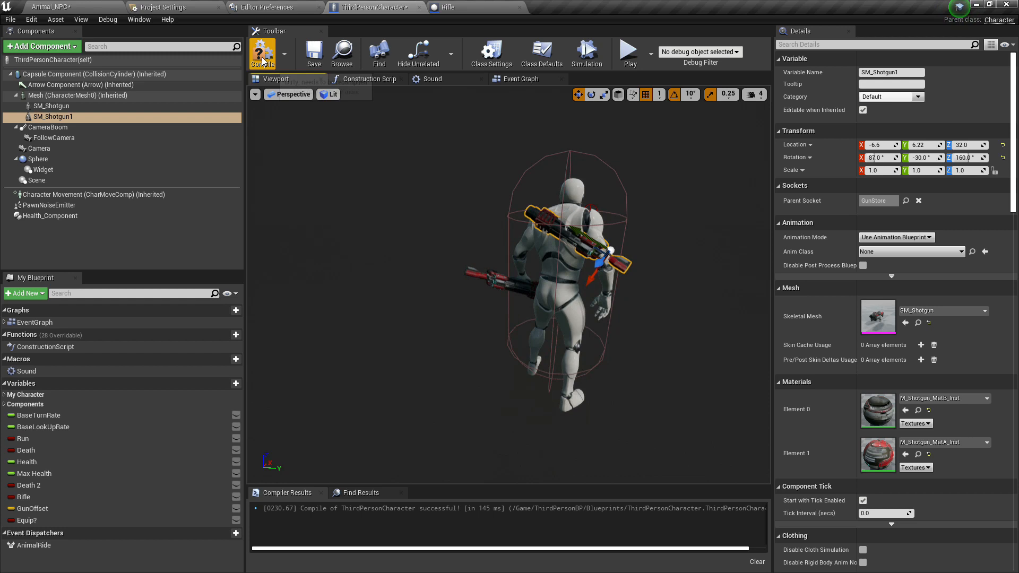
click(262, 53)
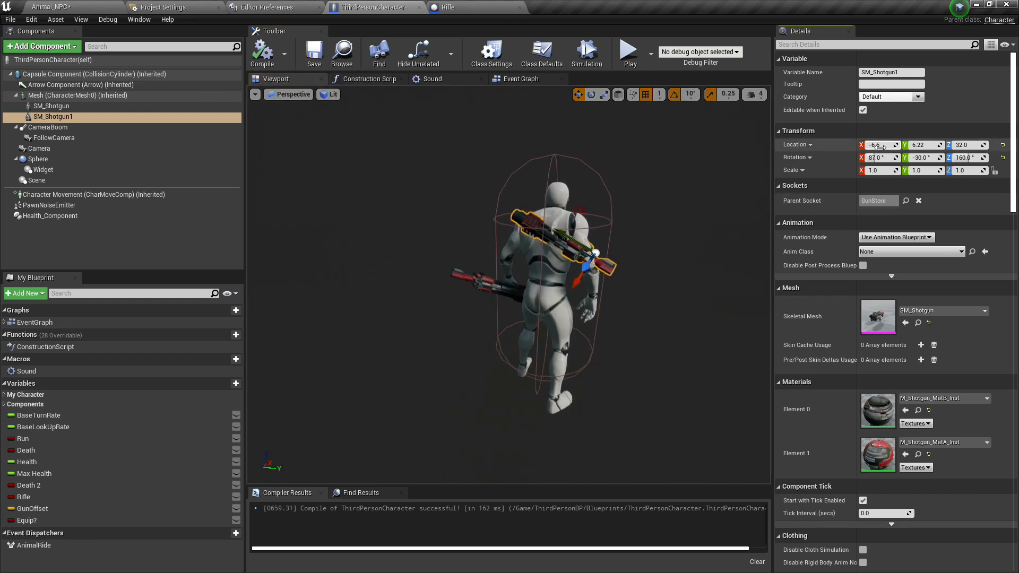
Set SM_Shotgun1 location 4.0, -18.0, 22.5 and rotation 140, 17, 250, then return to the level
text(4.0)
click(926, 144)
text(-18)
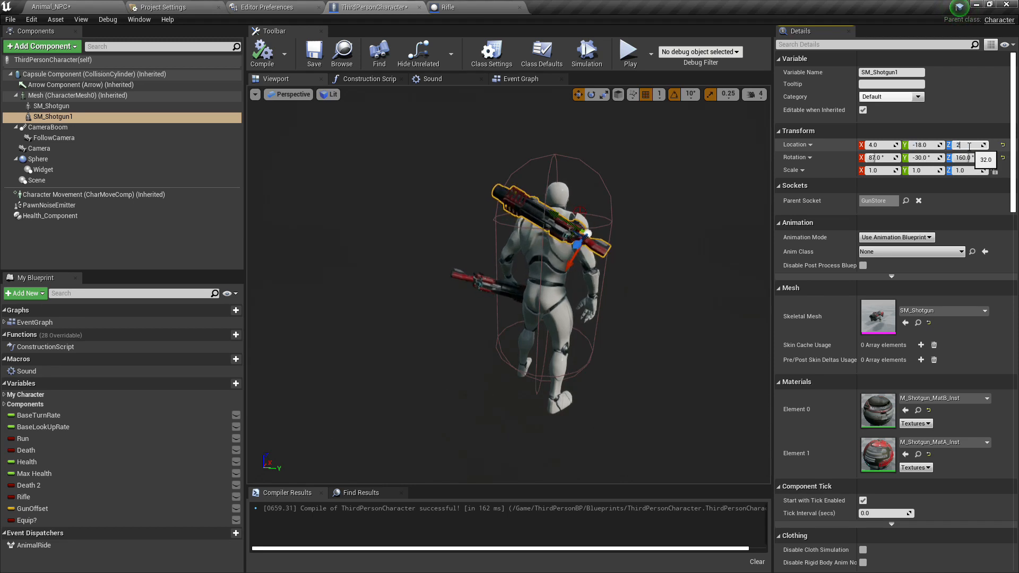
text(22.5)
click(923, 157)
text(17)
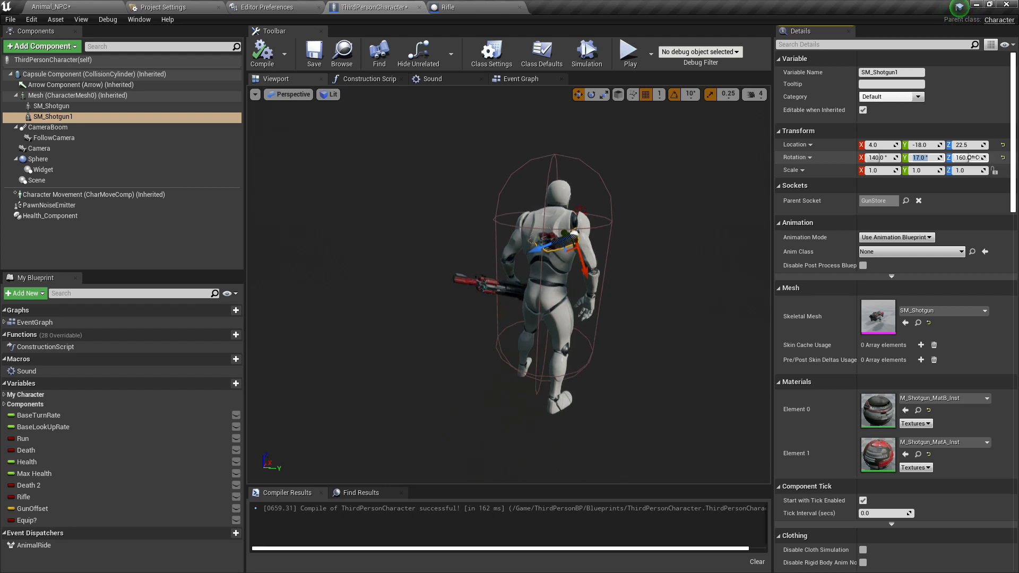
text(250)
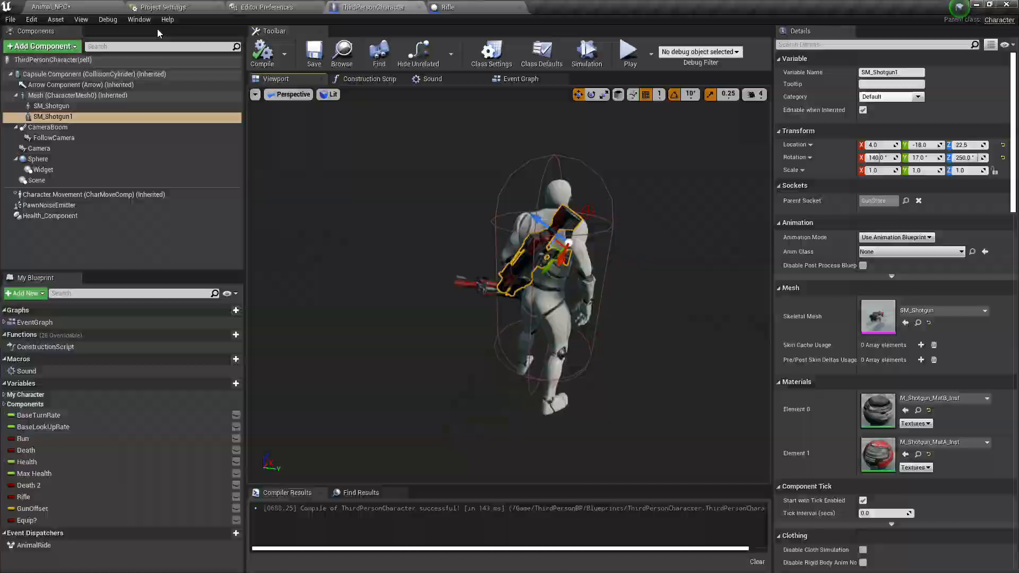
click(627, 50)
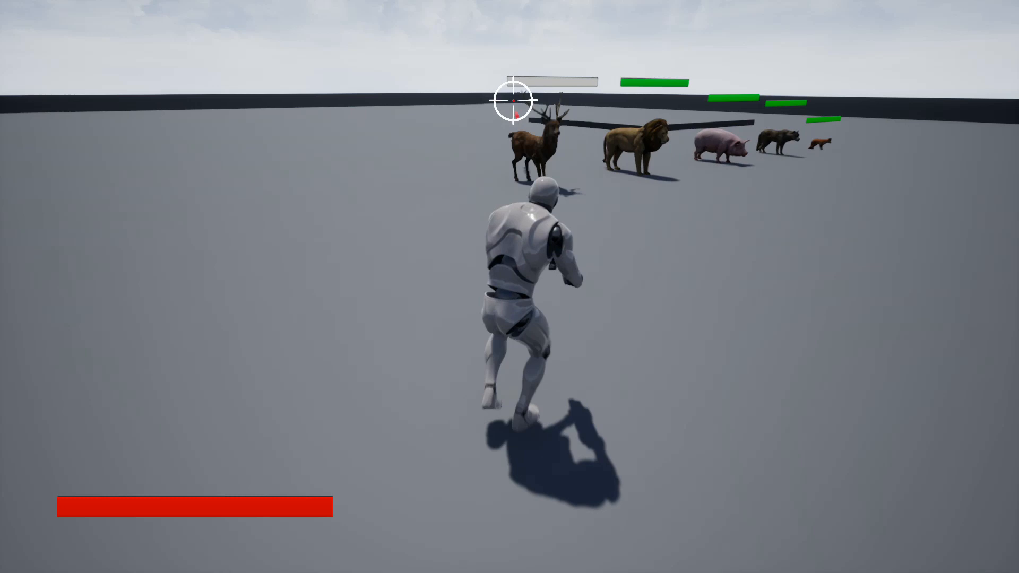
Play the level and fire at the deer until it falls dead
click(514, 102)
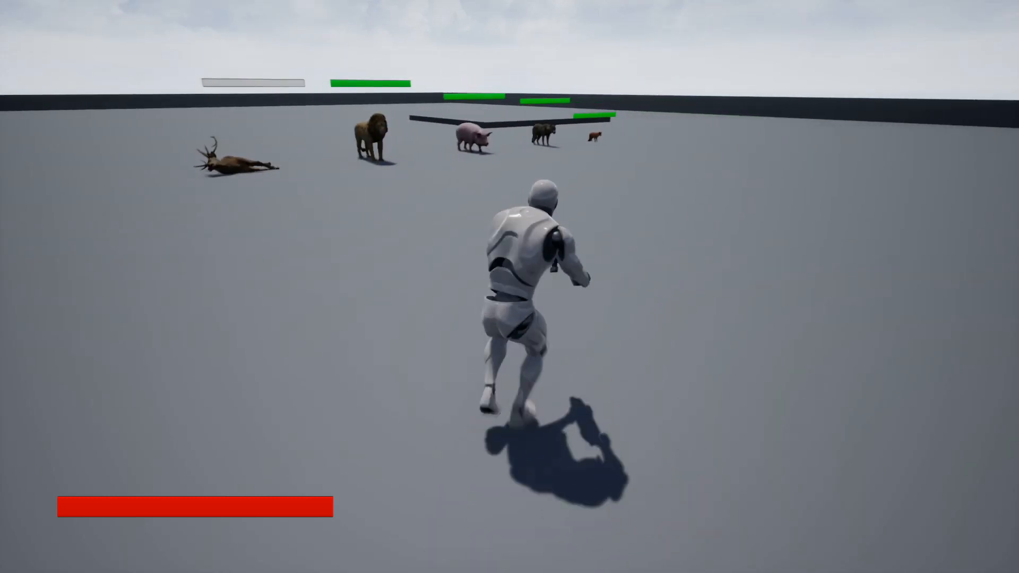